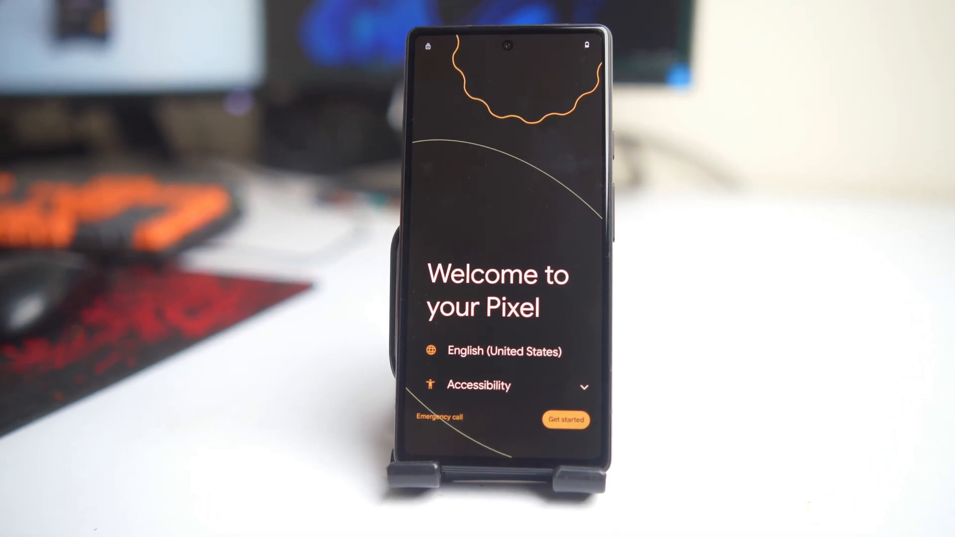
- Start phone setup and connect to the N Unlocker Wi-Fi network with its password
click(565, 420)
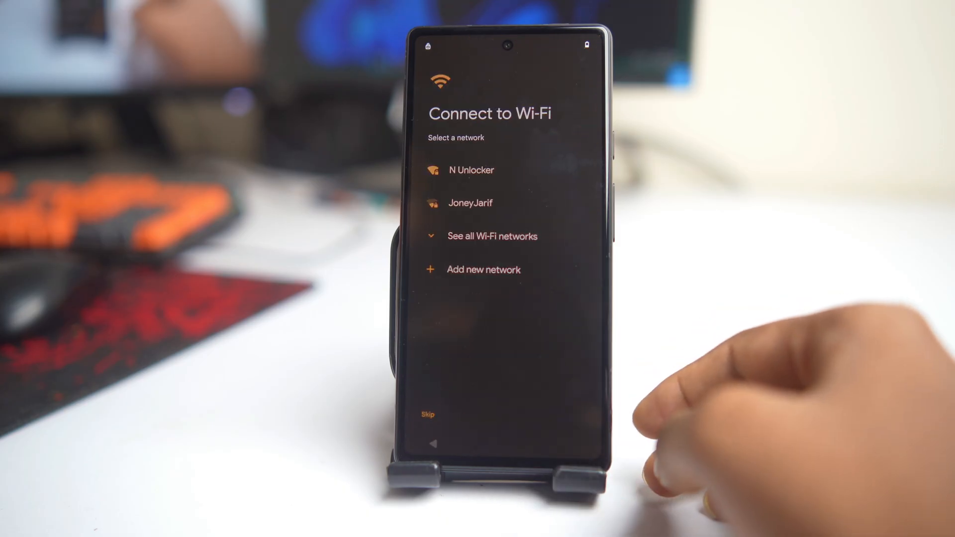
click(471, 170)
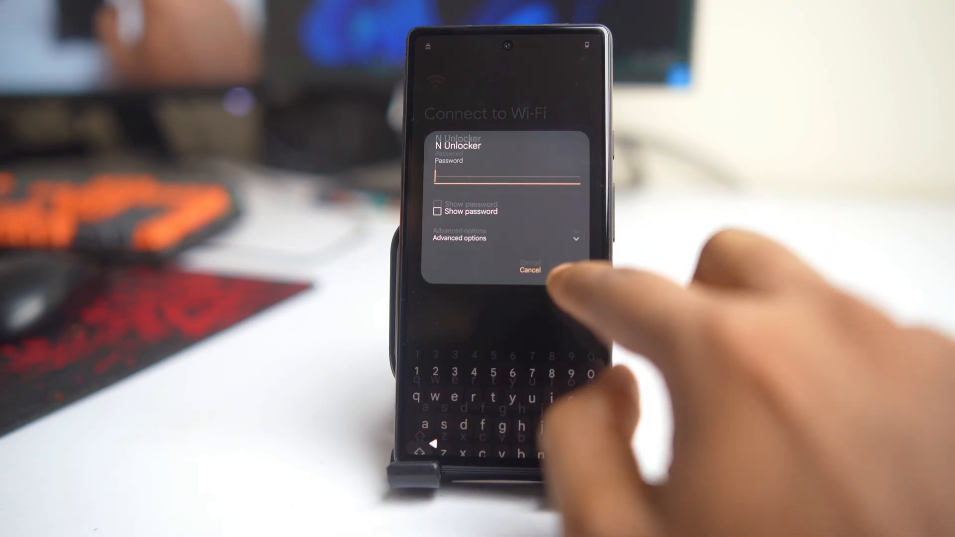
text(1)
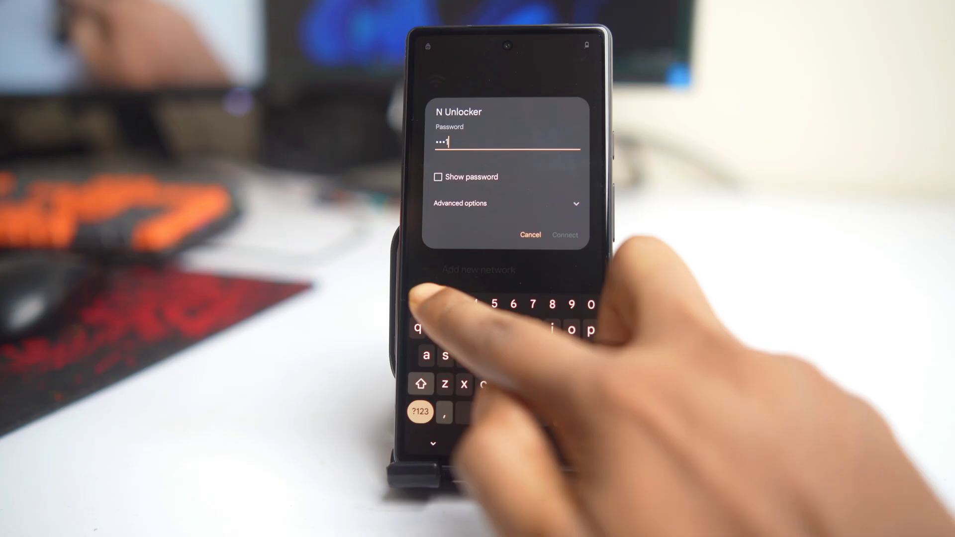
click(565, 235)
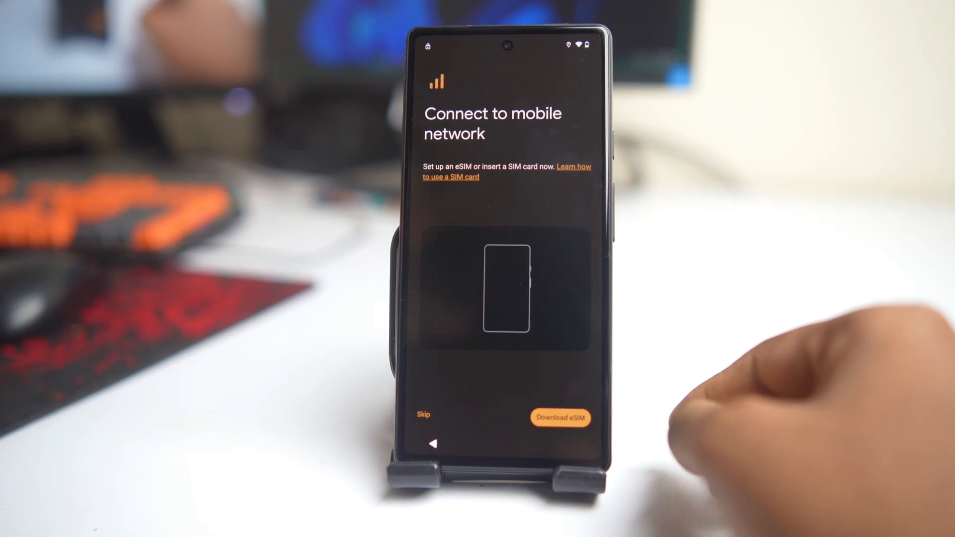
- Skip SIM card setup and choose Don't copy for apps and data
click(423, 415)
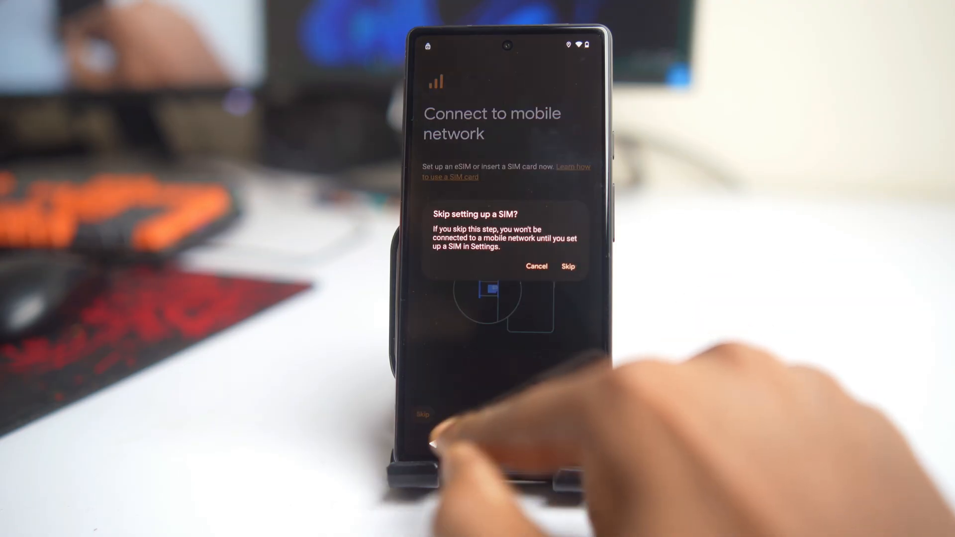
click(567, 267)
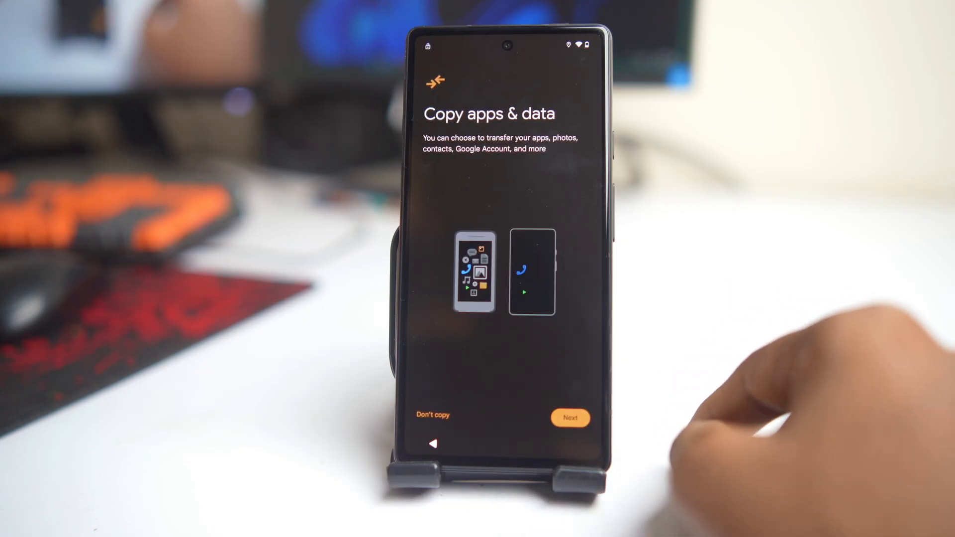
click(570, 418)
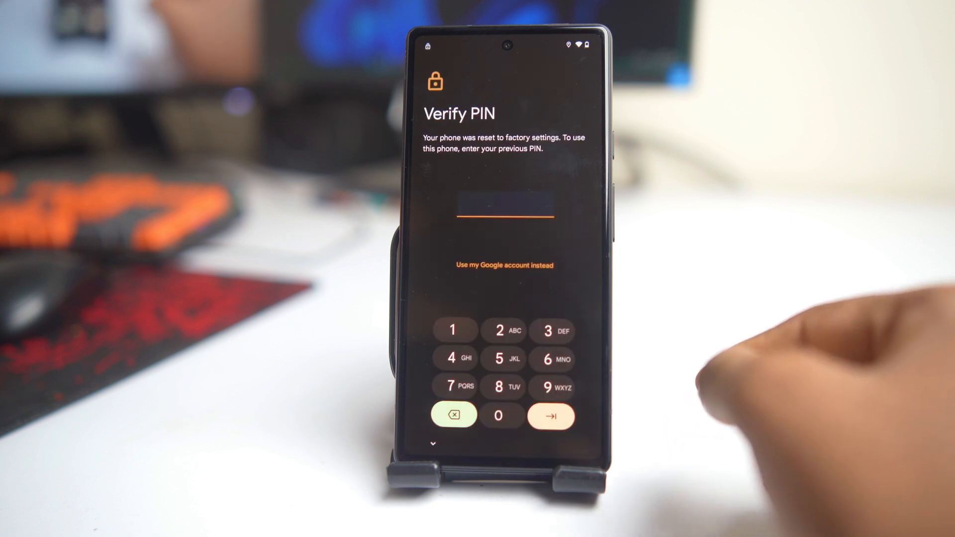
- Choose Google account verification instead of PIN, then open pixelunlocktool.com on the PC
click(550, 416)
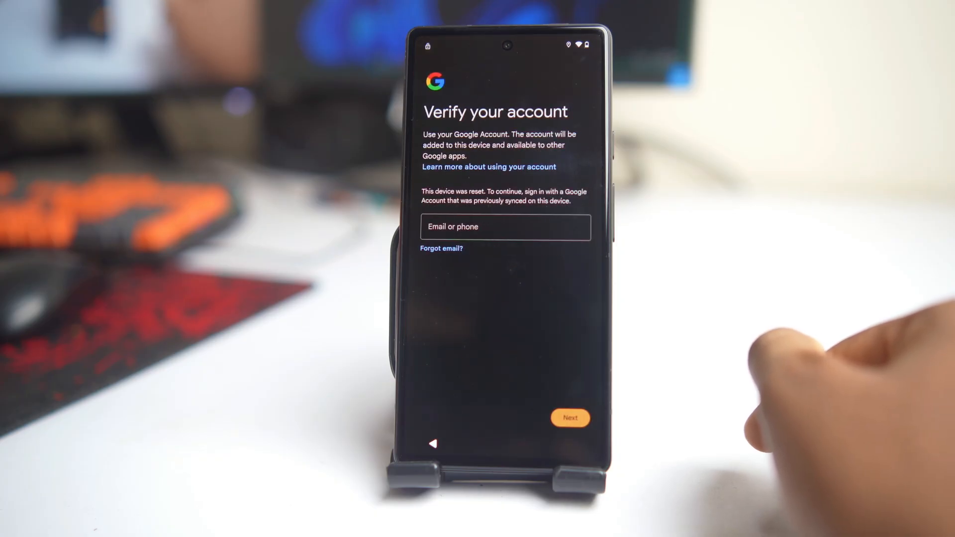
click(505, 227)
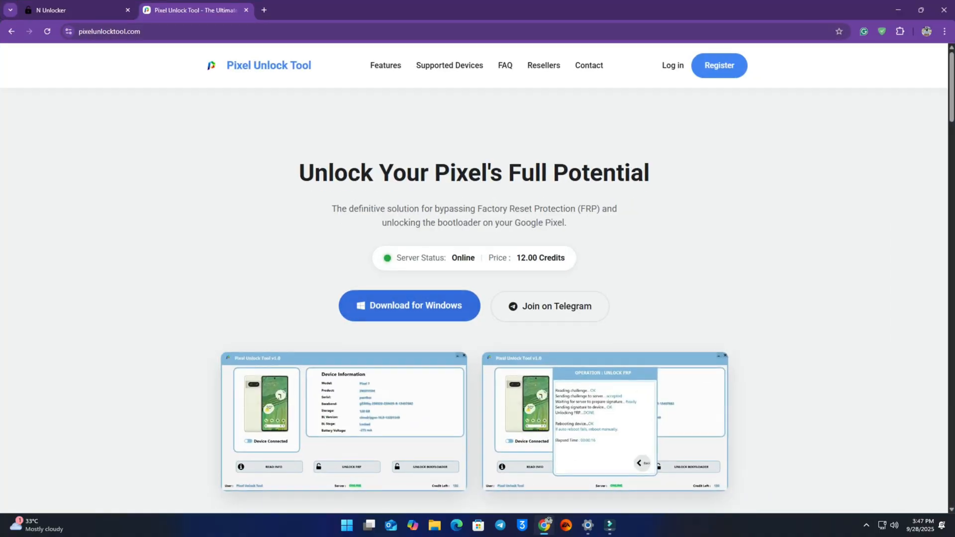
- Download PixelUnlockToolV1.4.0.0.exe for Windows from MEGA and show it in its folder
click(409, 305)
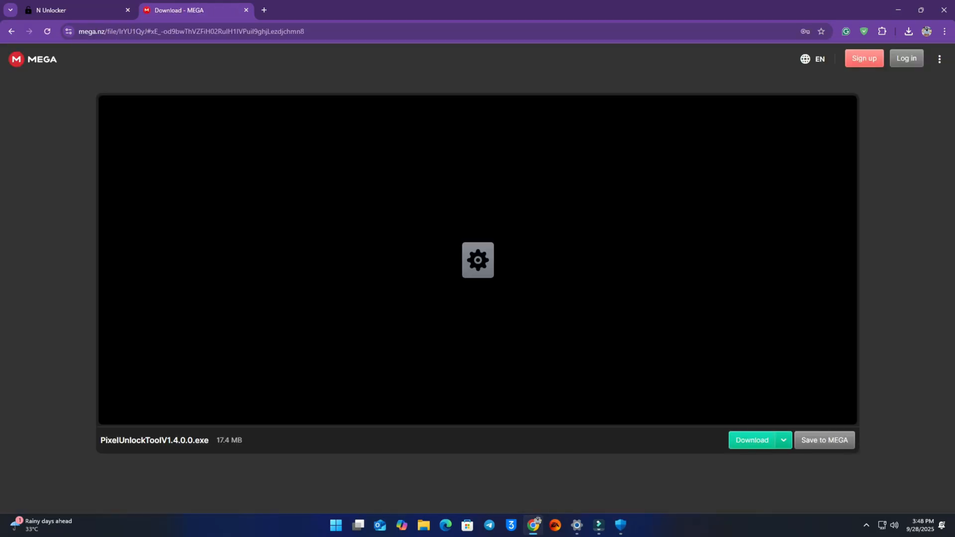
click(752, 440)
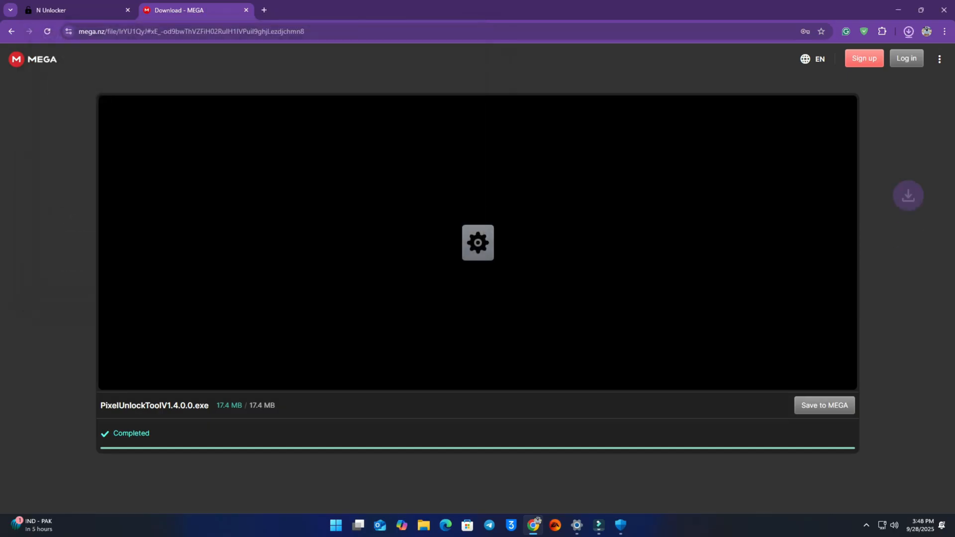
click(909, 31)
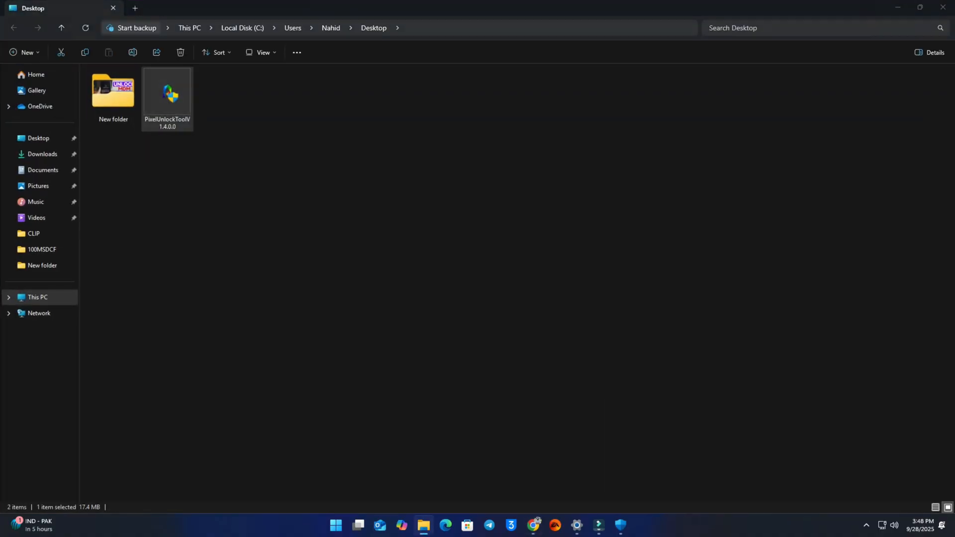
- Launch PixelUnlockToolV1.4.0.0 from the Desktop, dismissing the SmartScreen warning
double_click(166, 94)
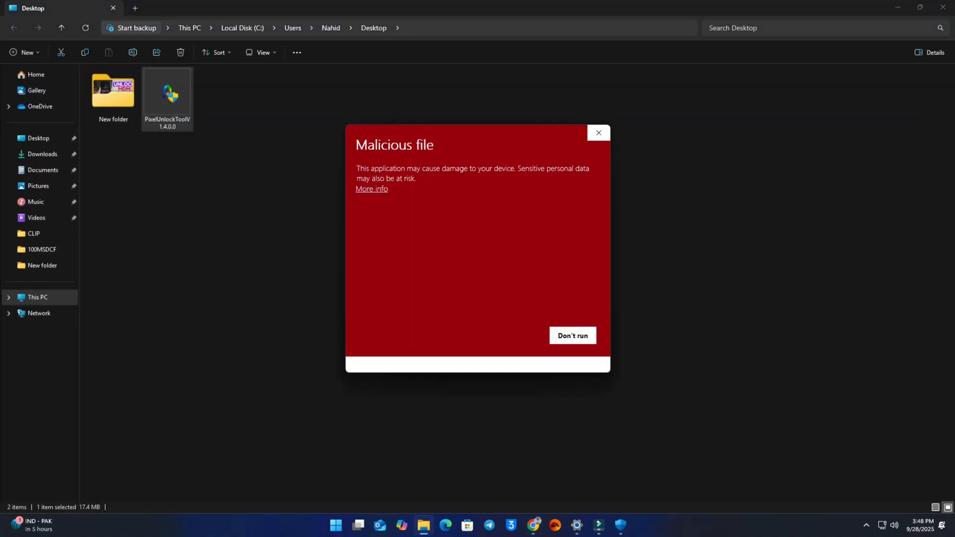
click(371, 189)
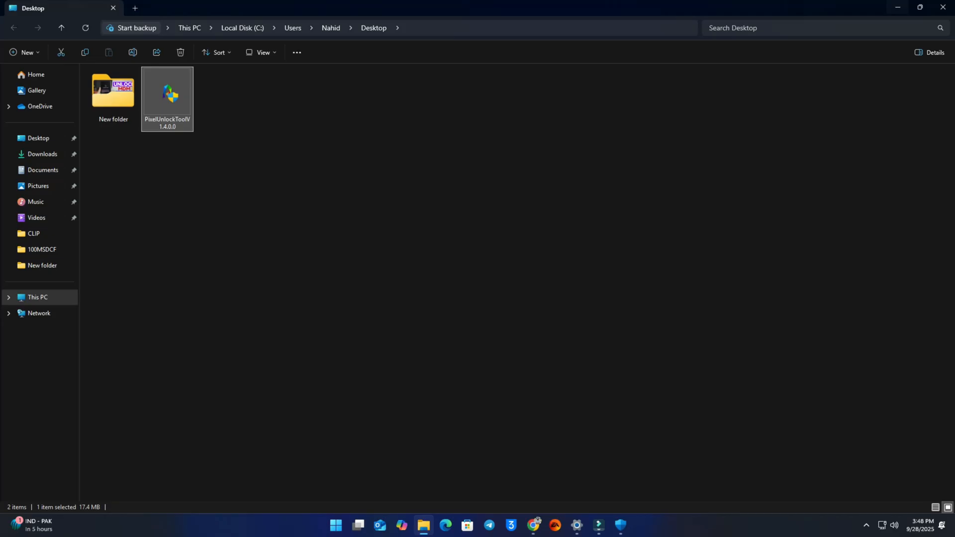
double_click(168, 93)
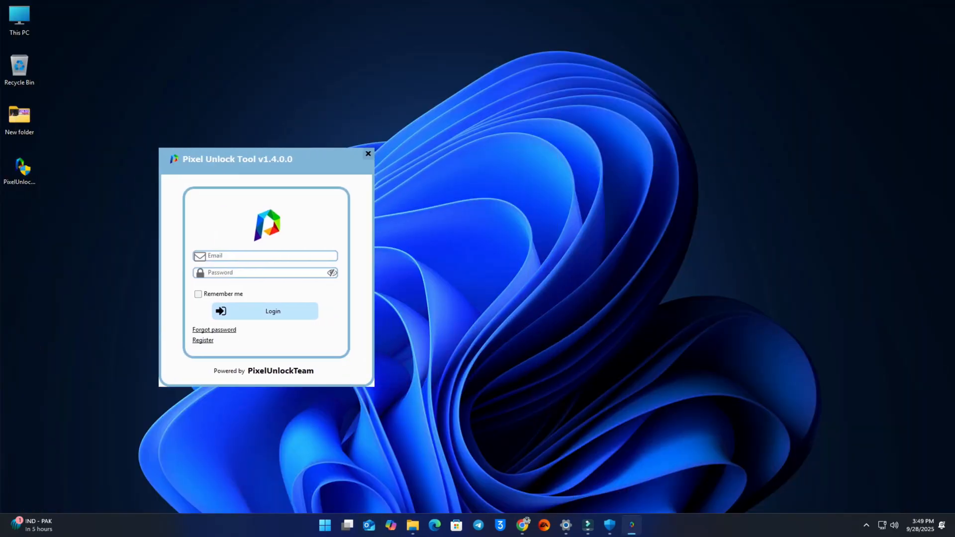
click(203, 341)
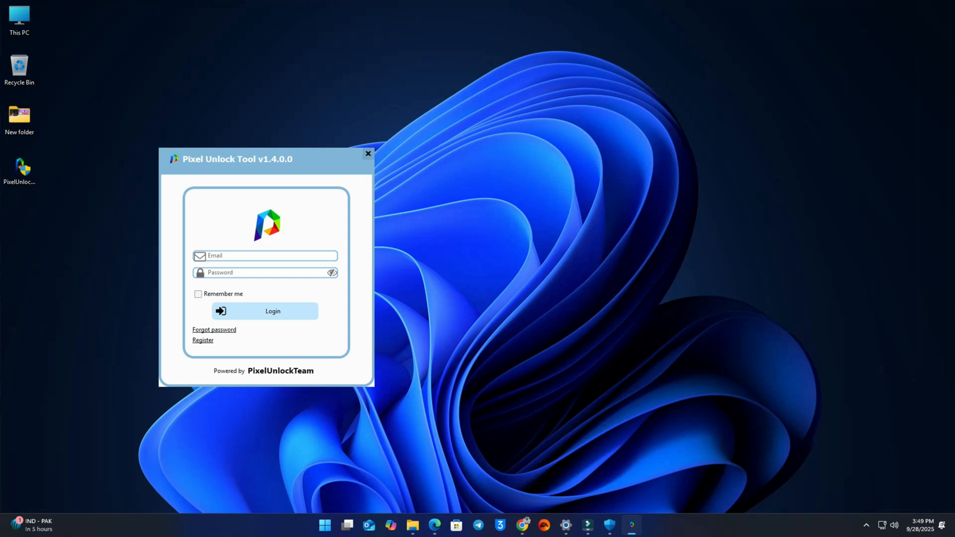
click(268, 256)
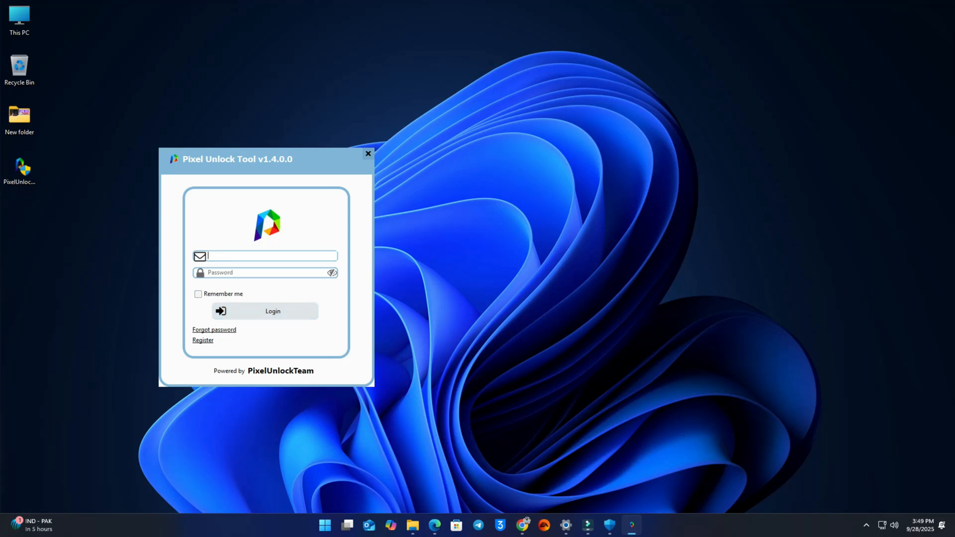
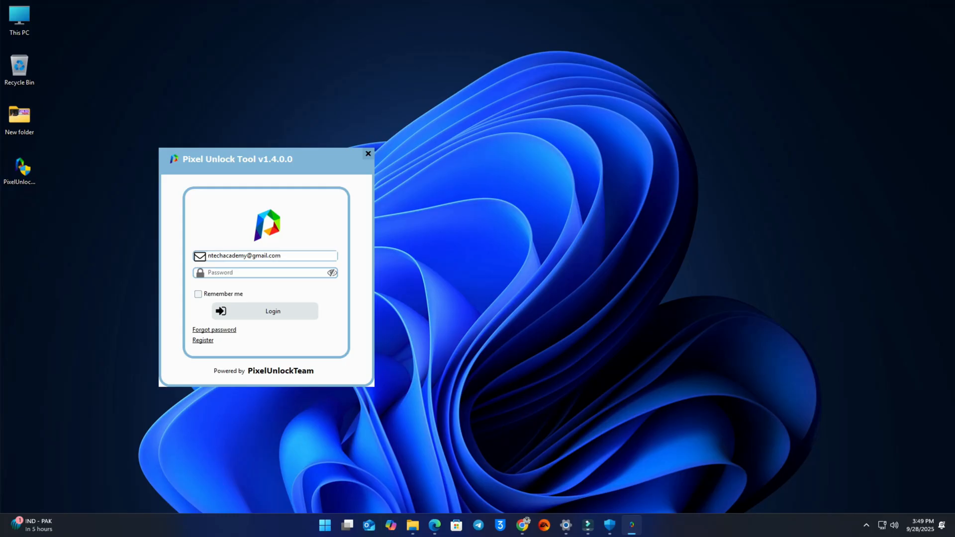
click(265, 310)
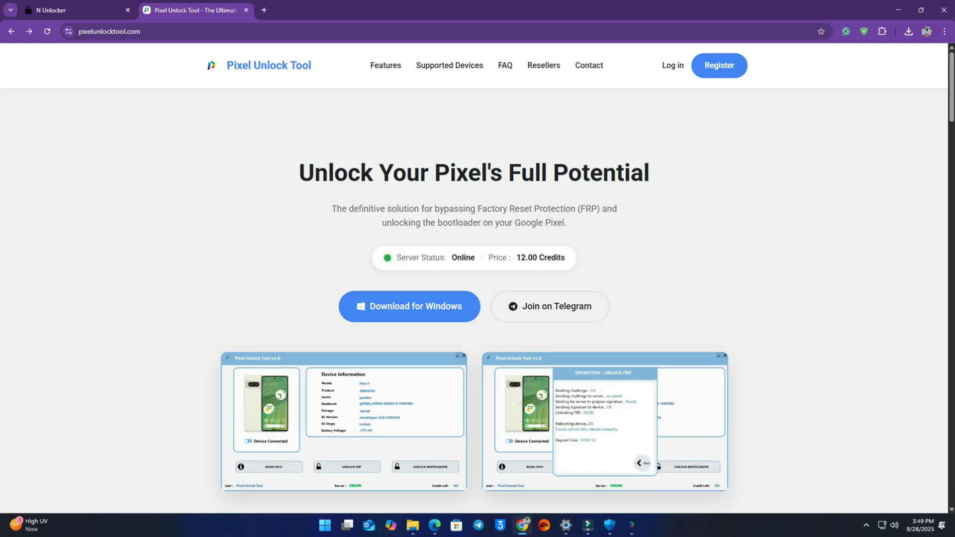
- Sign in to the N Unlocker website account
click(73, 10)
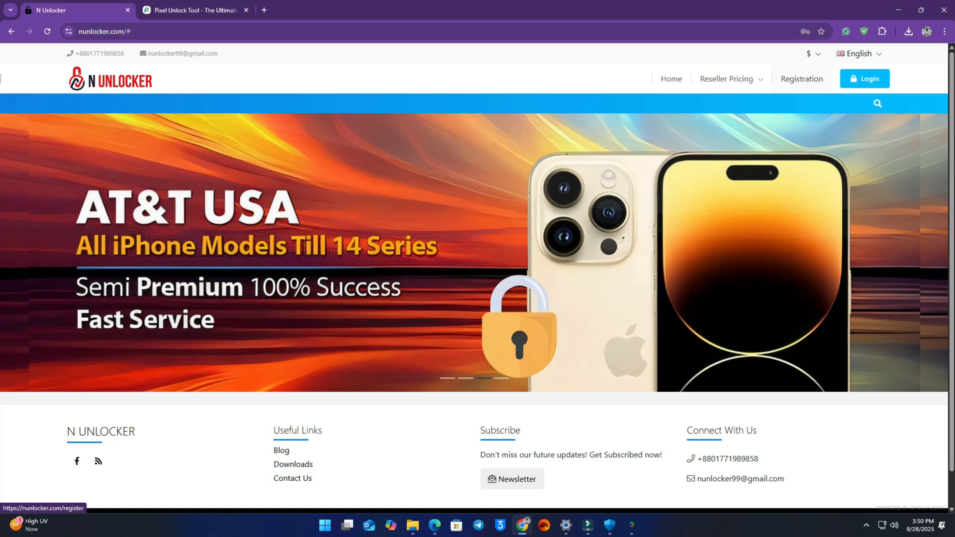
click(864, 78)
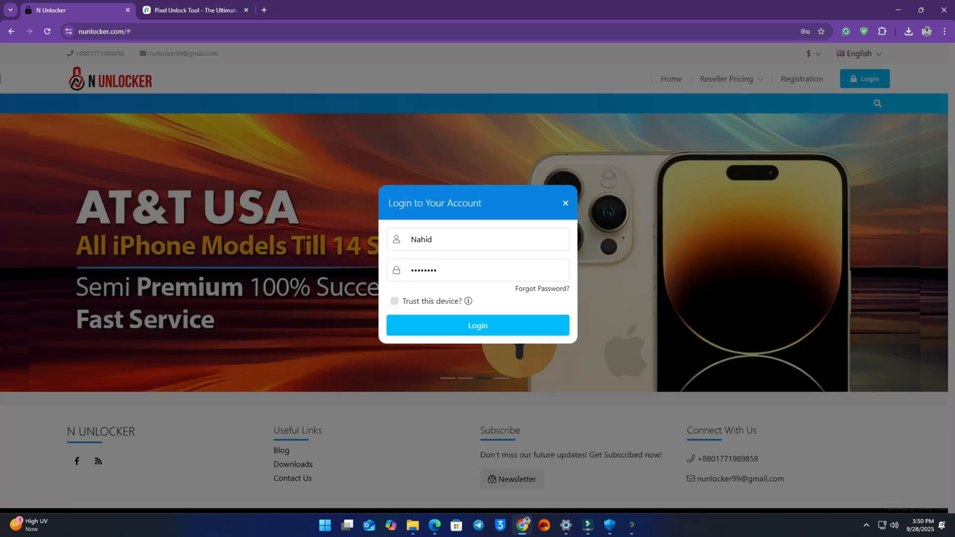
click(477, 325)
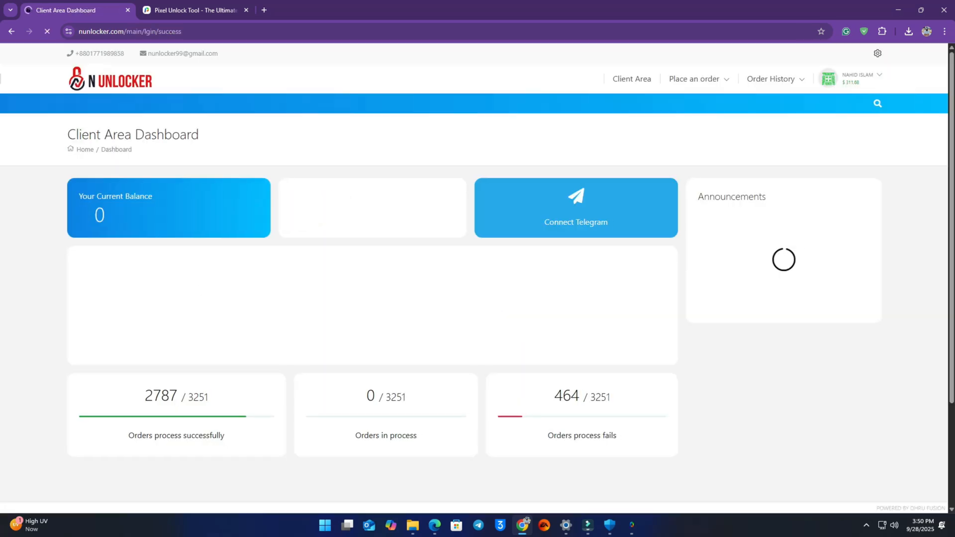
- Go to Place an order > Server Services and focus the Search Service box
click(693, 78)
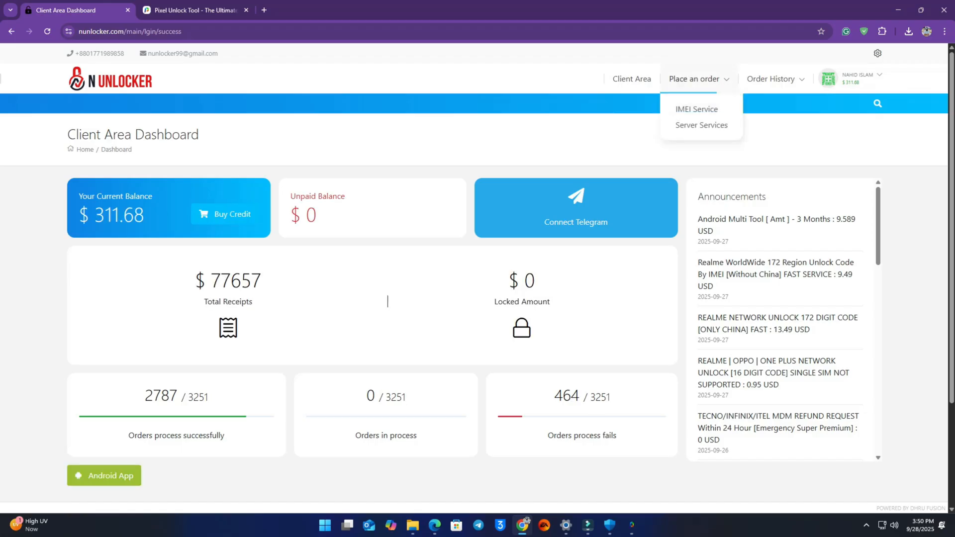
click(702, 126)
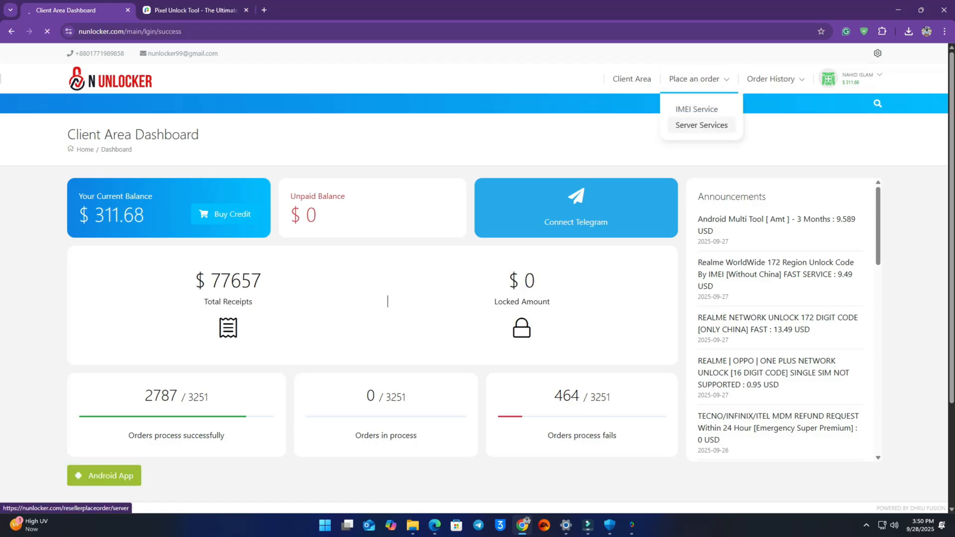
click(700, 125)
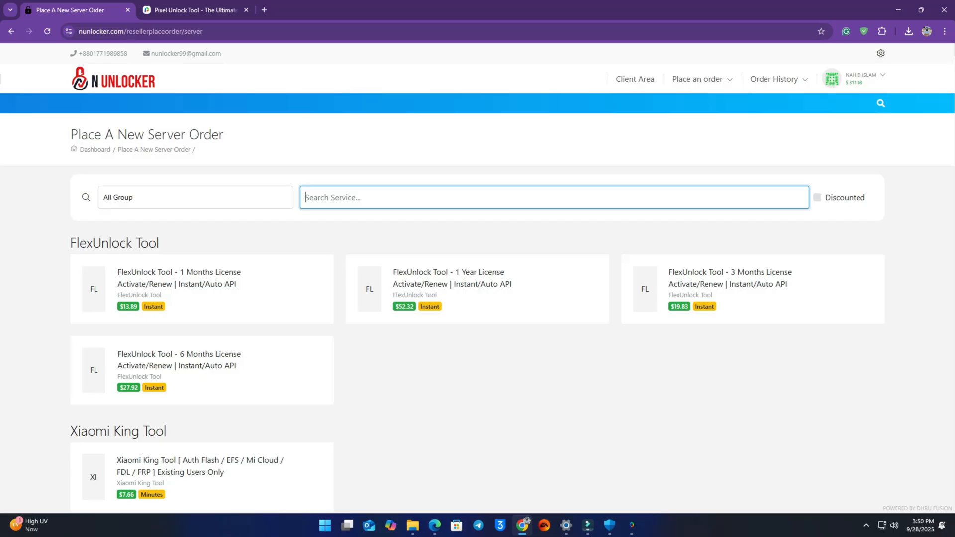
text(pix)
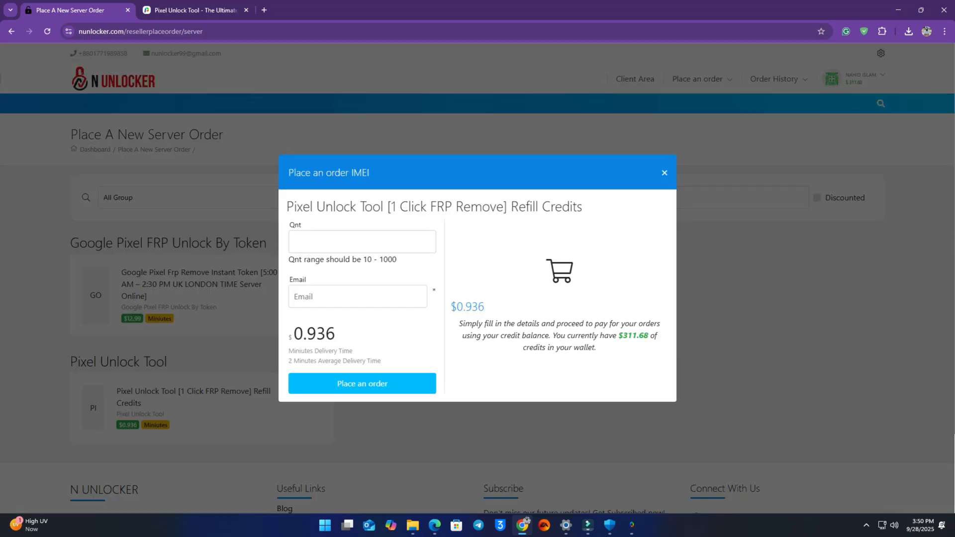
click(362, 241)
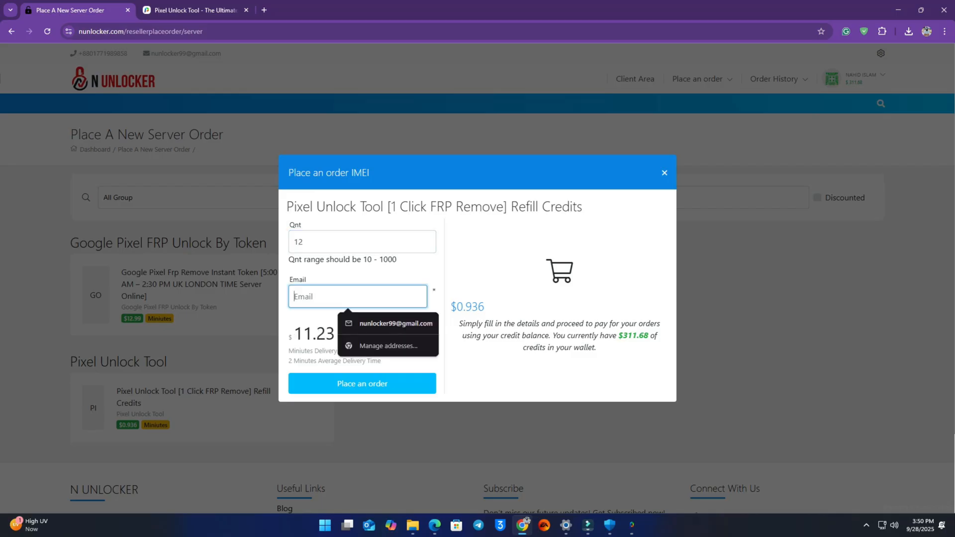
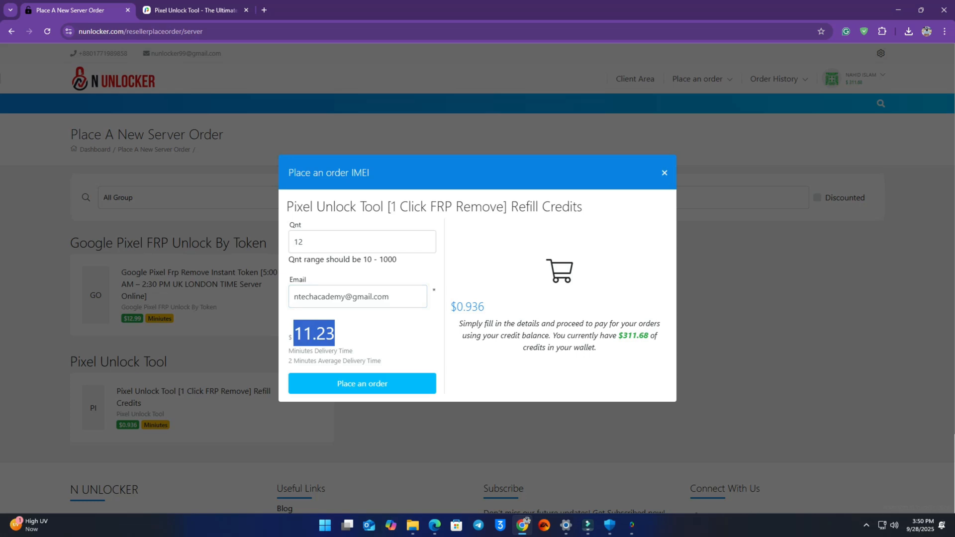
click(362, 383)
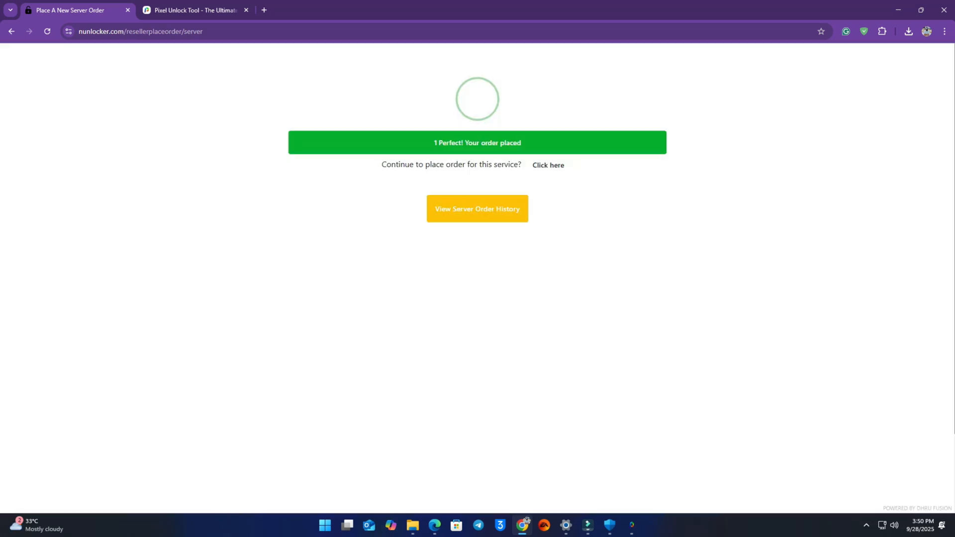
- View the new order's details in Server Order History, status Waiting Action
click(477, 208)
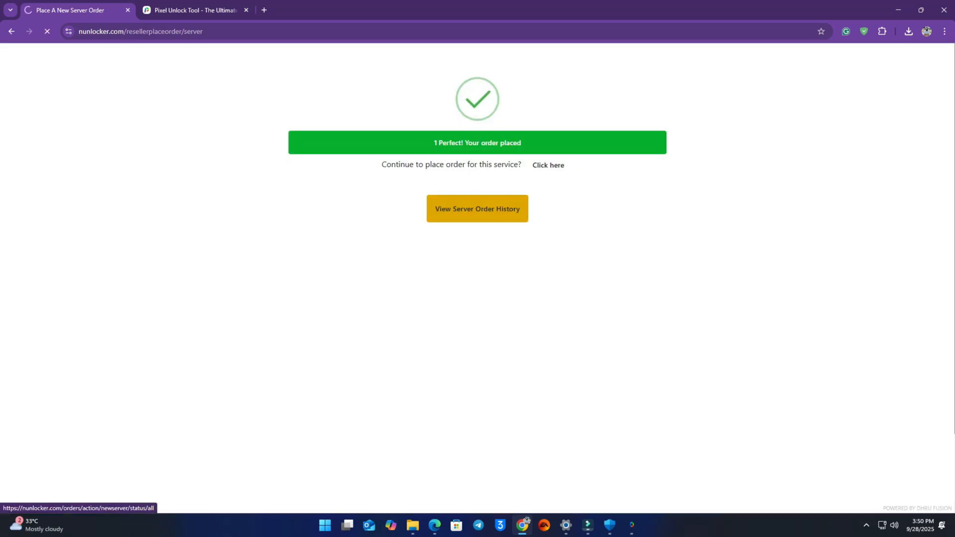
click(477, 209)
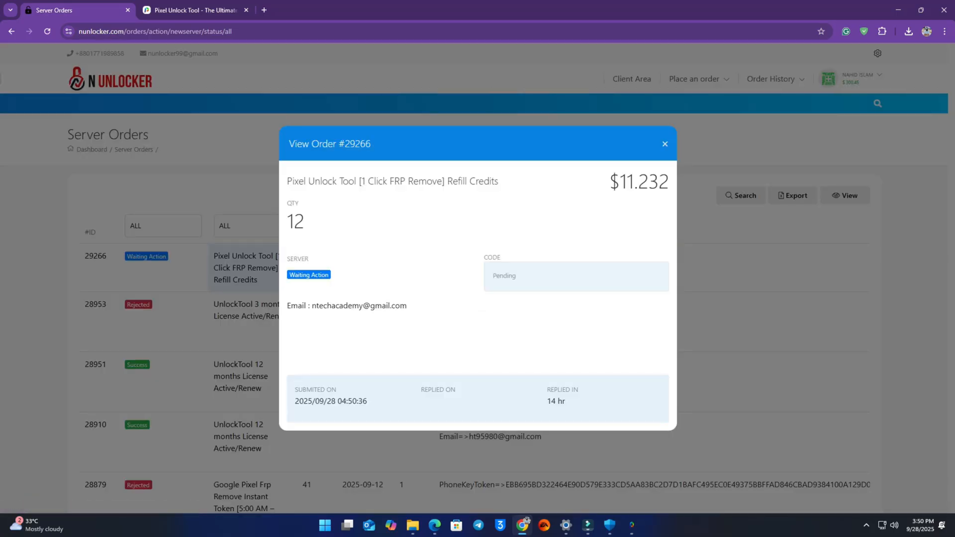
- Close the order details and return to the Pixel Unlock Tool window showing 0 credits
click(664, 143)
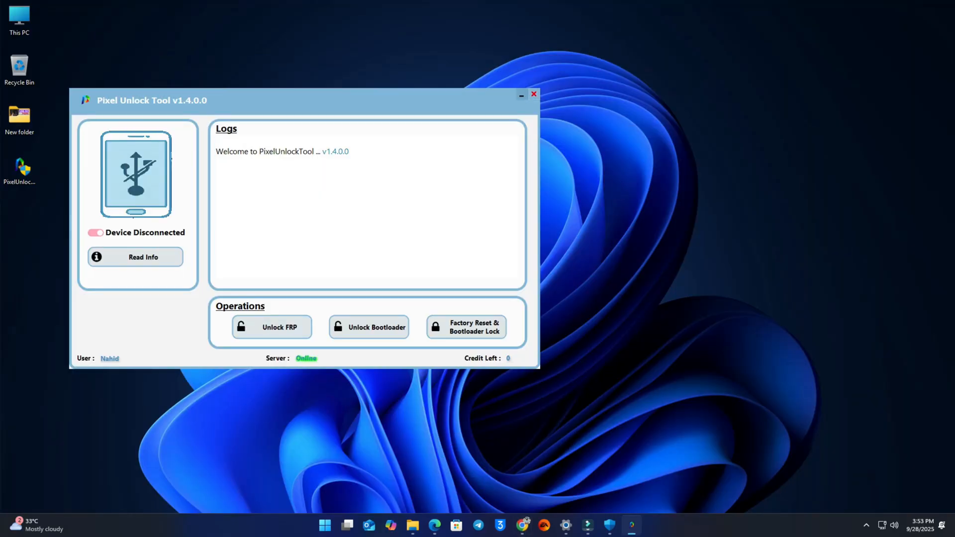
- Relaunch Pixel Unlock Tool to show 12 credits and read the connected Pixel 6a's info
click(533, 93)
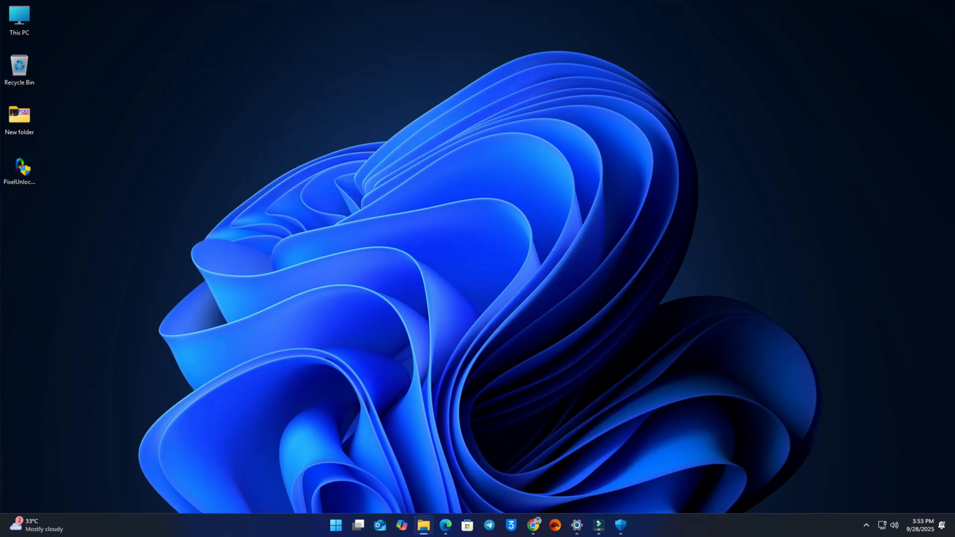
double_click(20, 168)
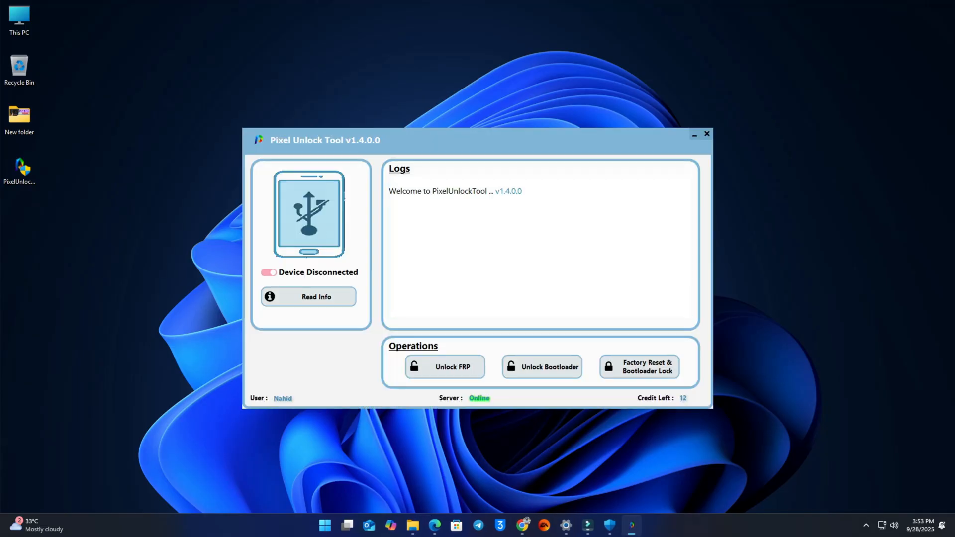
drag(476, 140, 303, 130)
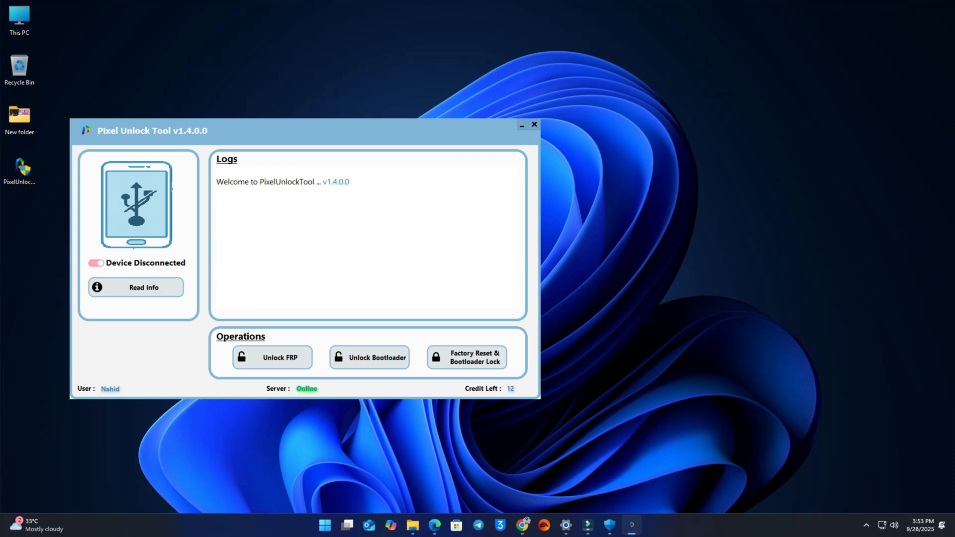
click(136, 286)
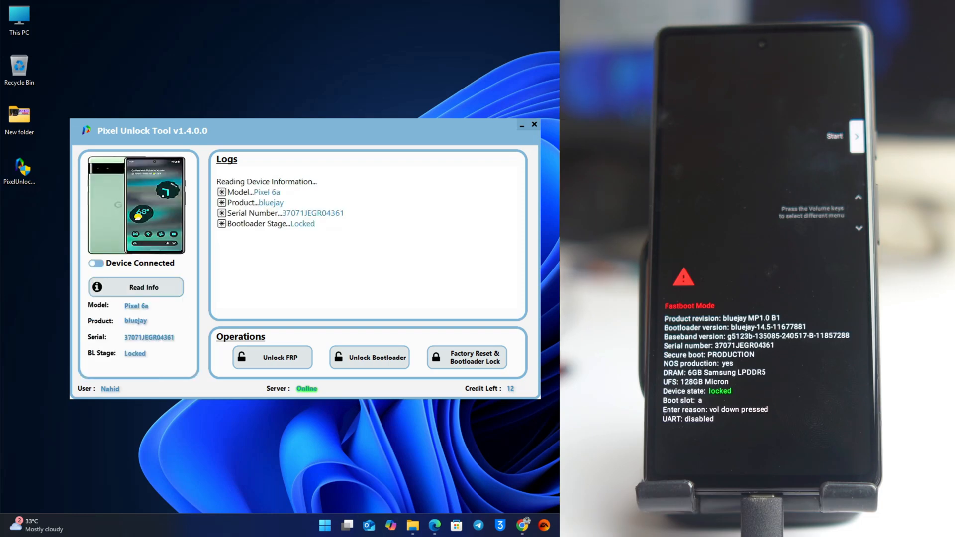
- Run Unlock FRP on the Pixel 6a and let it reboot to the Welcome screen
double_click(267, 192)
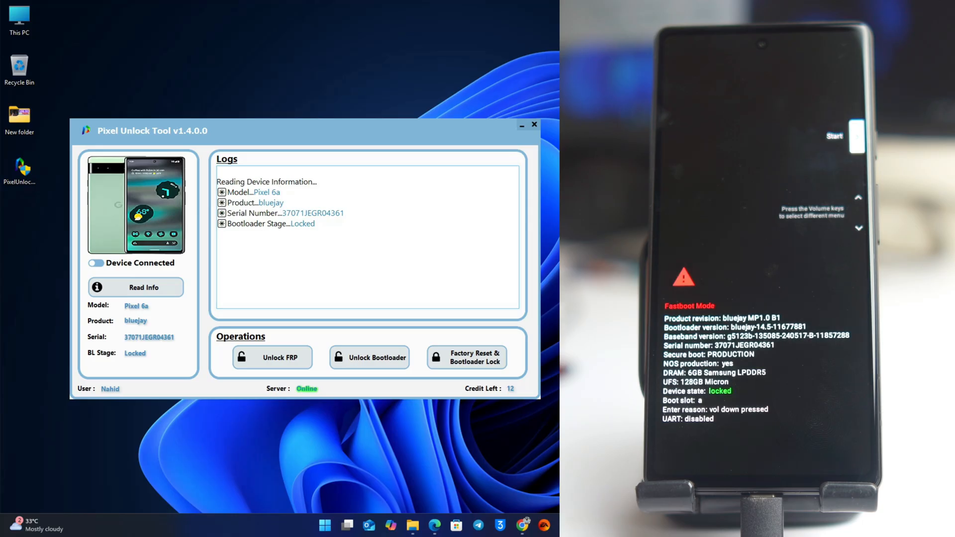
click(273, 357)
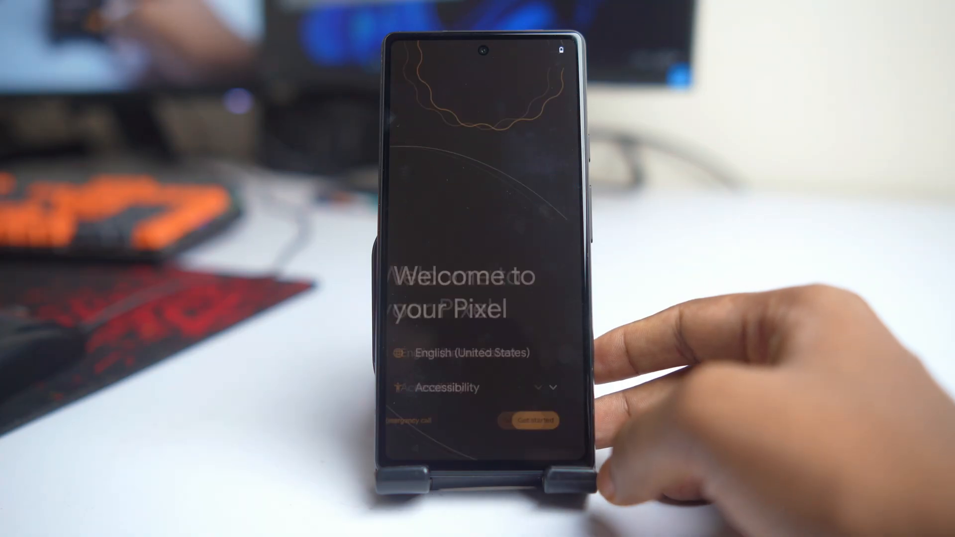
- Begin setup, choose Set up offline, and accept the default date and time to reach the Google services terms
click(528, 420)
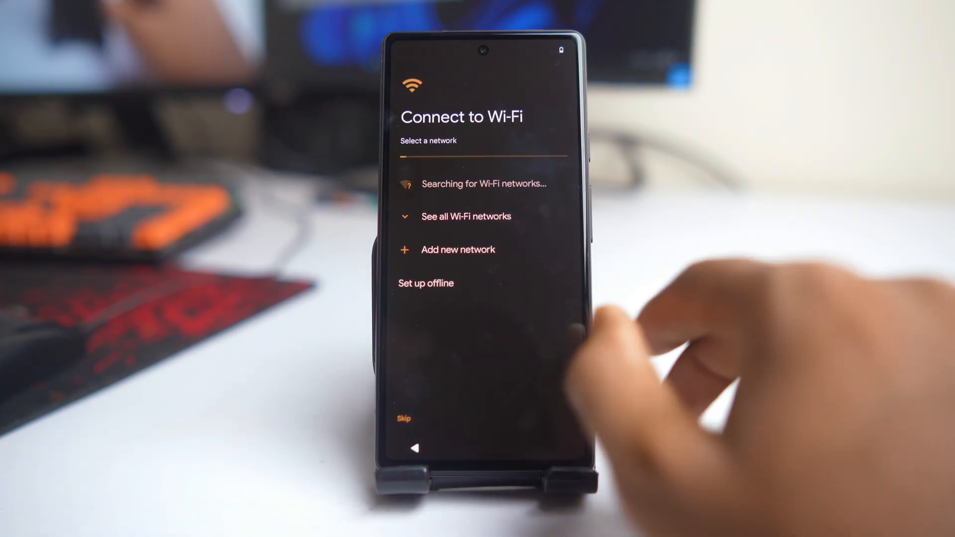
click(404, 419)
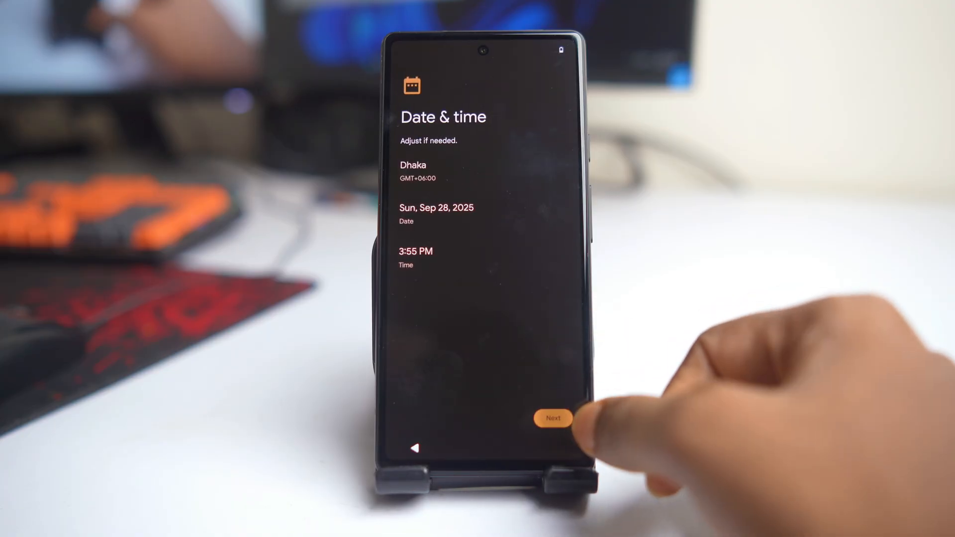
click(552, 419)
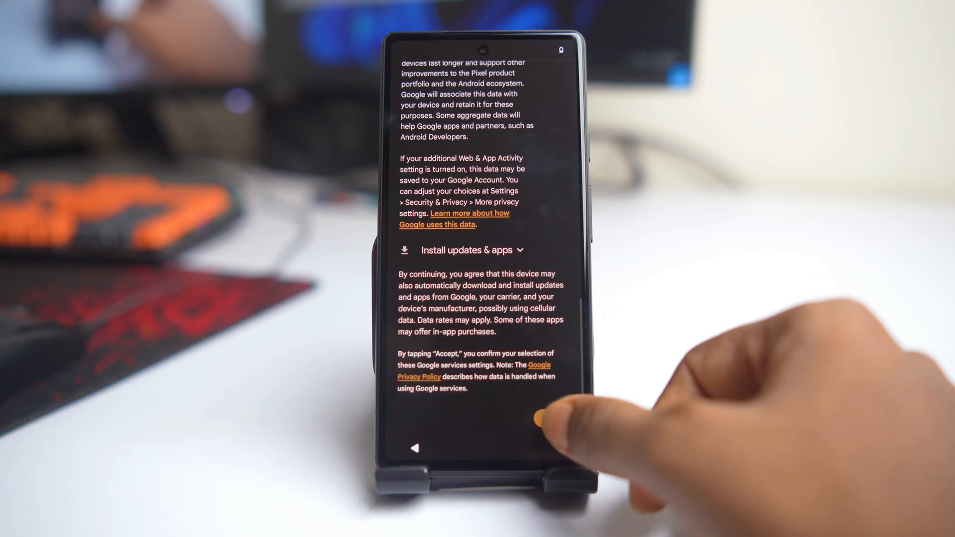